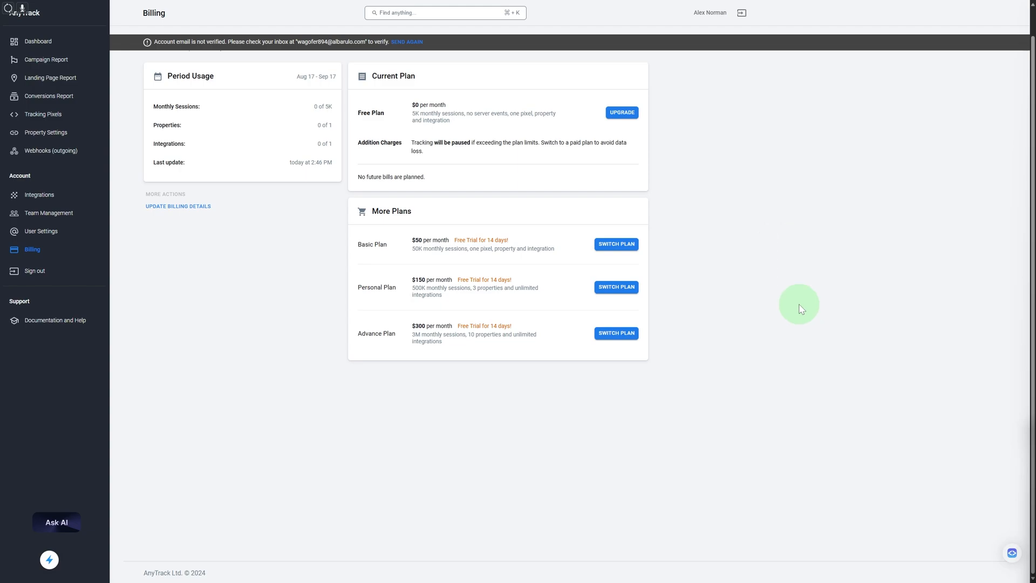
{"action": "mouse_move", "coordinate": [743, 186]}
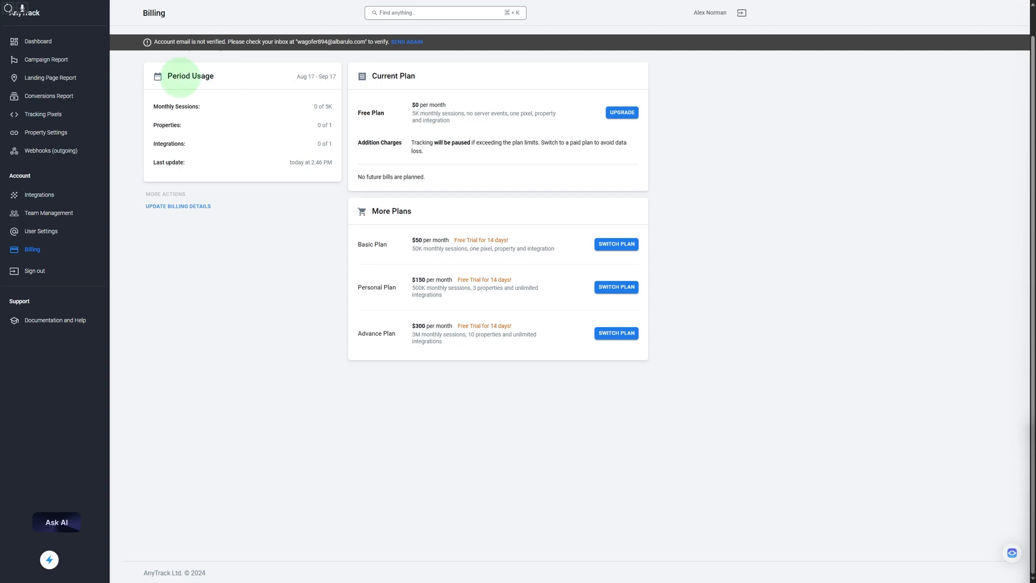
{"action": "mouse_move", "coordinate": [438, 228]}
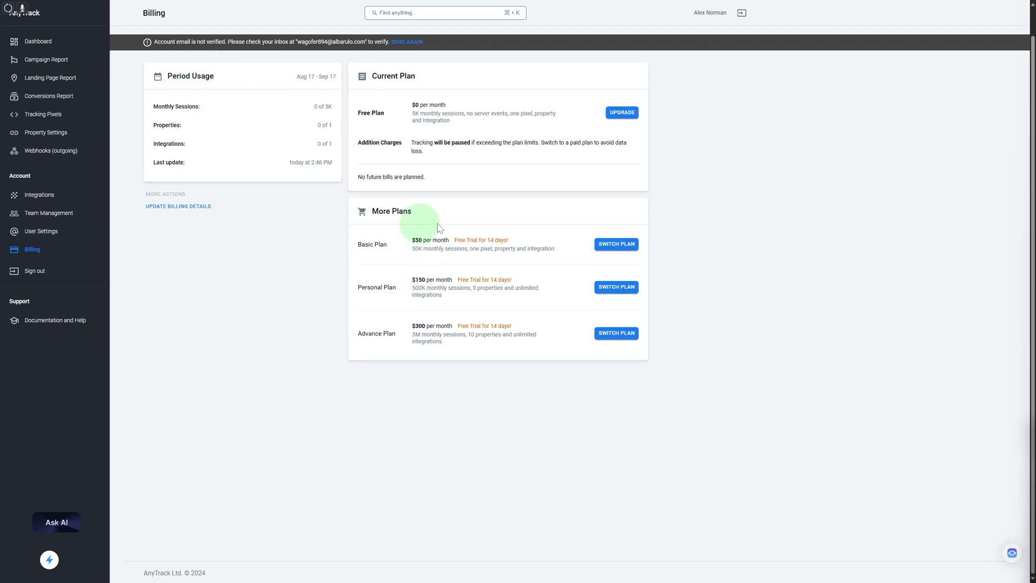
{"action": "mouse_move", "coordinate": [391, 252]}
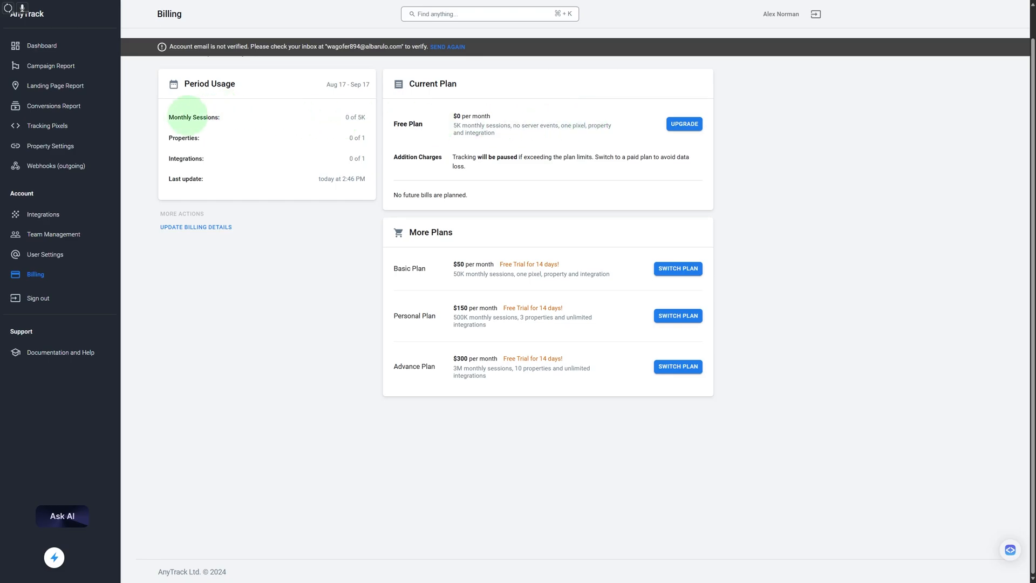
Review the empty Home dashboard stats and move on to the Create Property form
{"action": "left_click", "coordinate": [41, 46]}
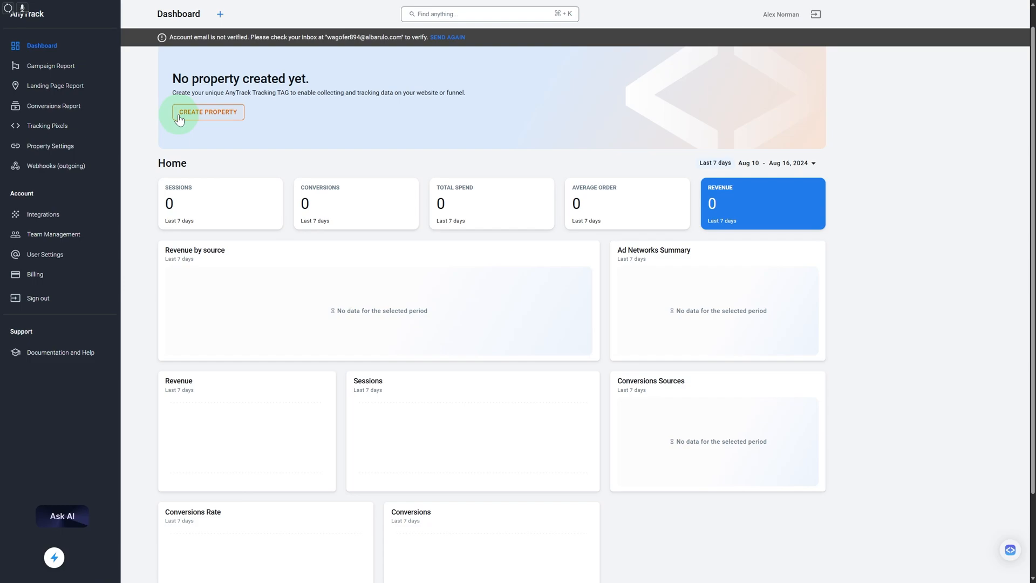
{"action": "scroll", "scroll_direction": "down", "scroll_amount": 3}
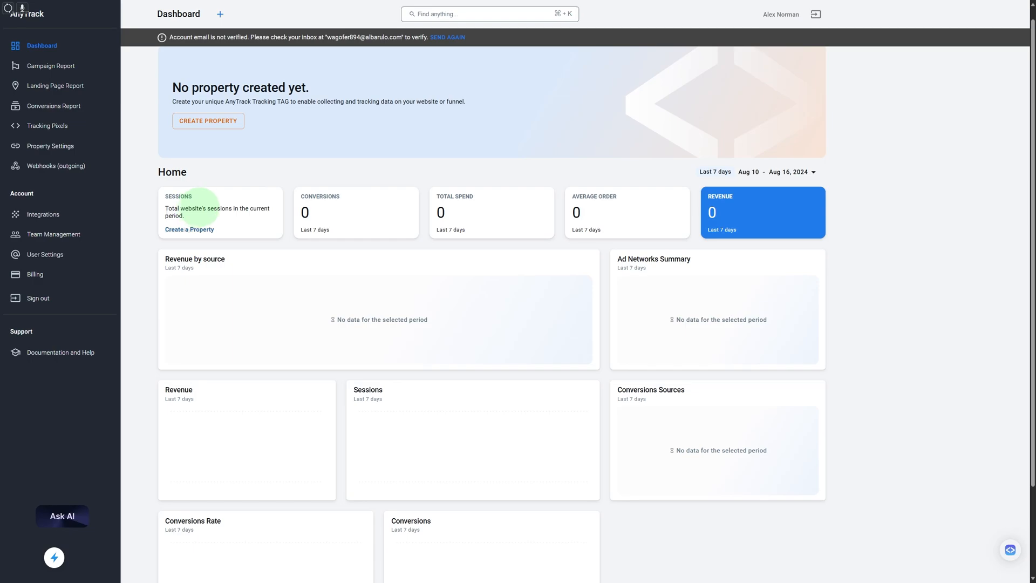
{"action": "mouse_move", "coordinate": [324, 211]}
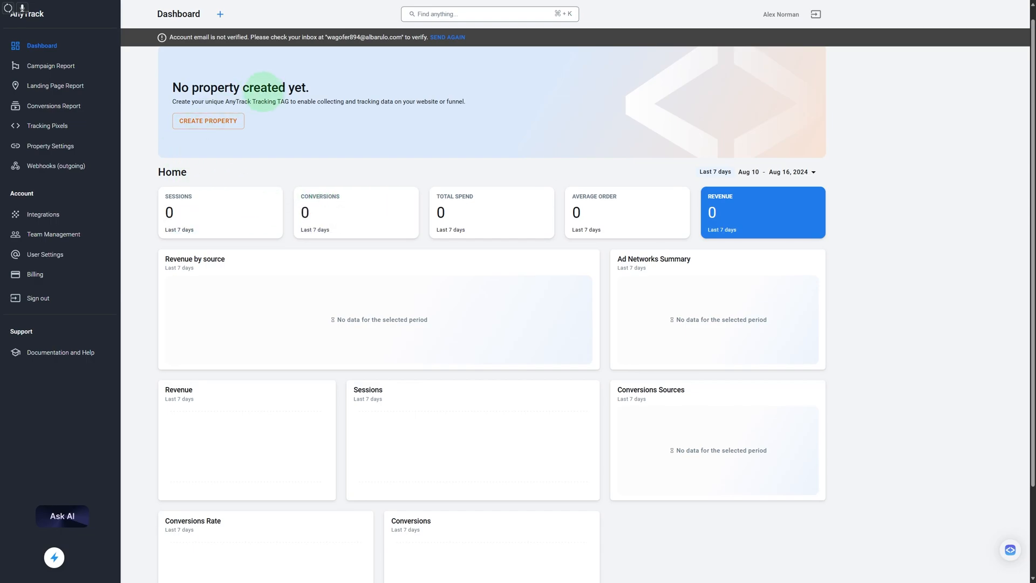
{"action": "mouse_move", "coordinate": [583, 218]}
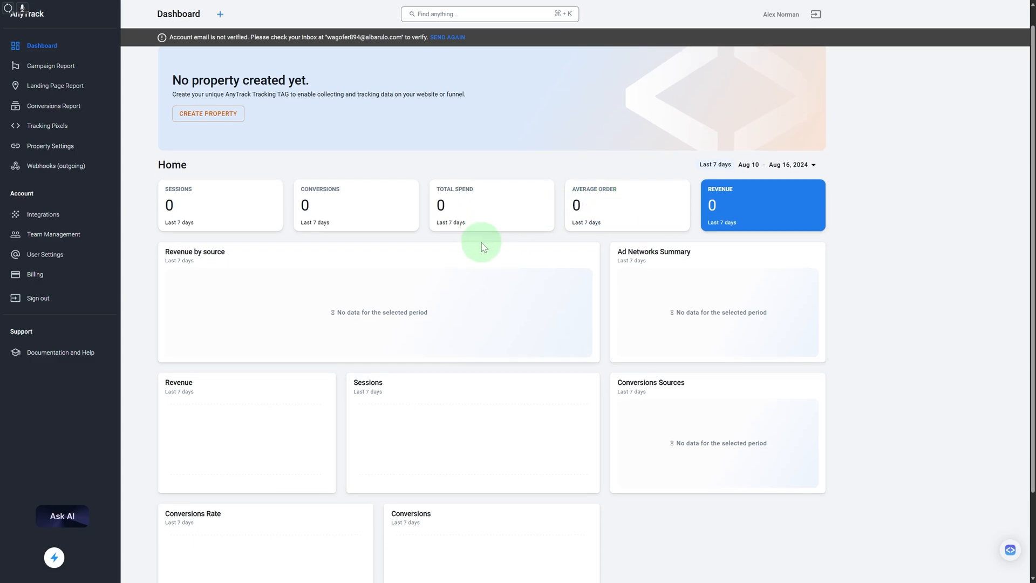
{"action": "scroll", "scroll_direction": "down", "scroll_amount": 3}
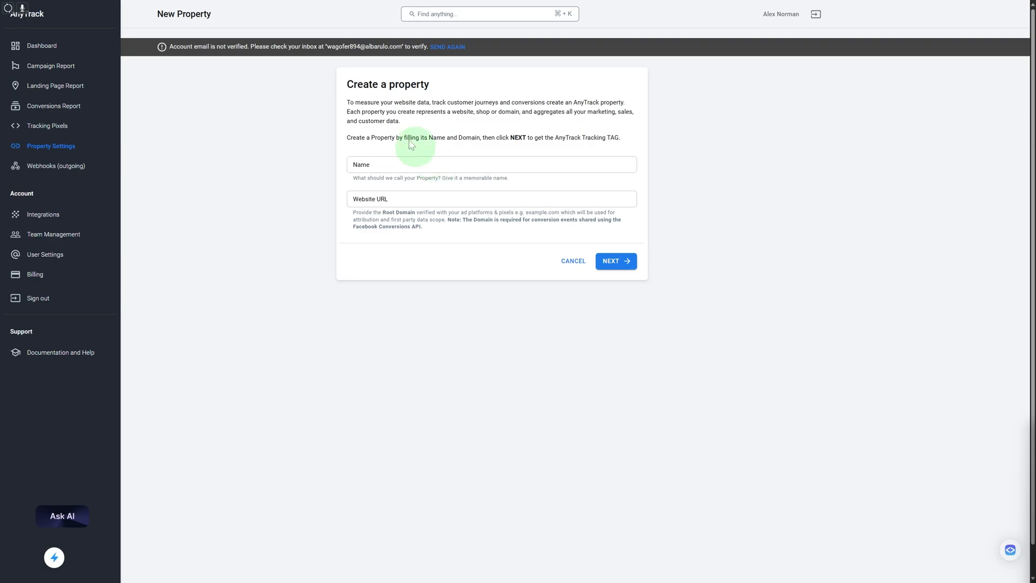
Leave the Name and Website URL fields blank and switch to the Integrations catalogue
{"action": "left_click", "coordinate": [491, 164]}
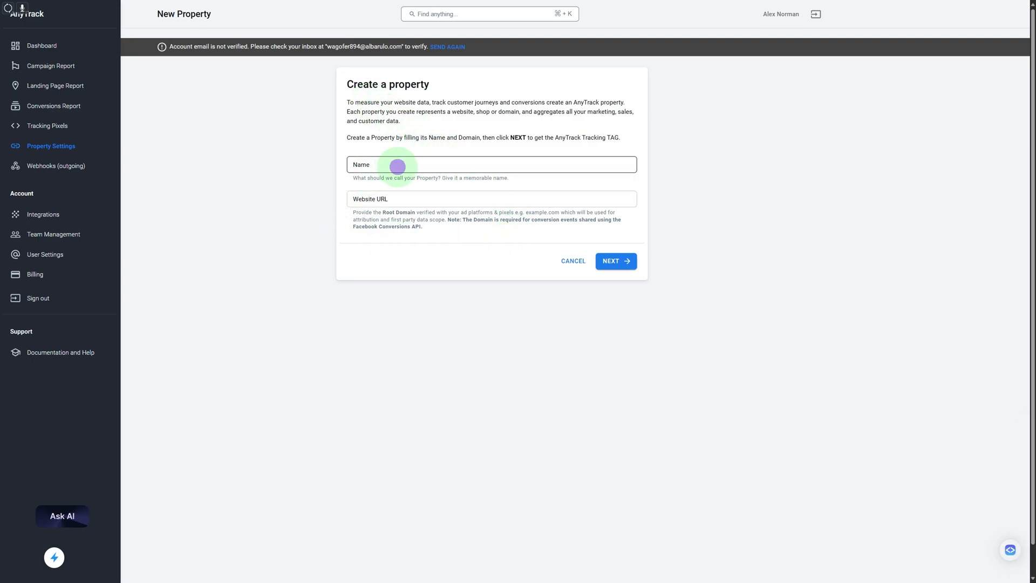
{"action": "left_click", "coordinate": [491, 164]}
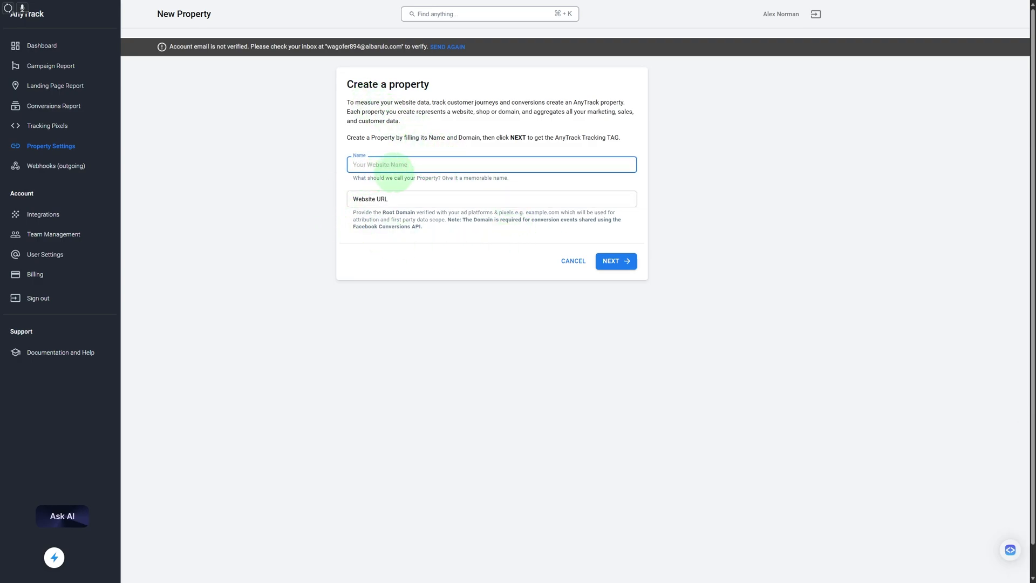
{"action": "left_click", "coordinate": [491, 199]}
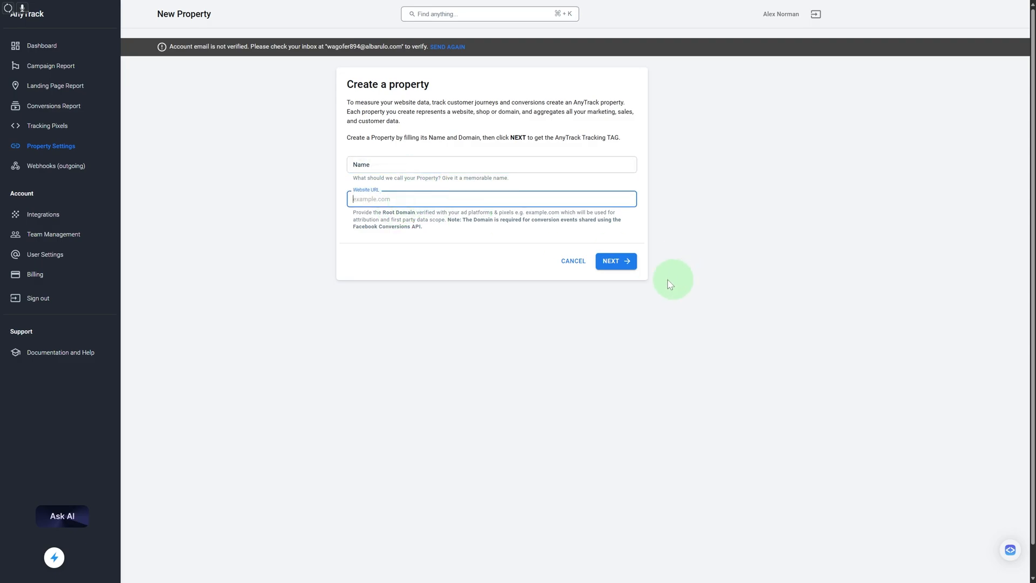
{"action": "mouse_move", "coordinate": [53, 106]}
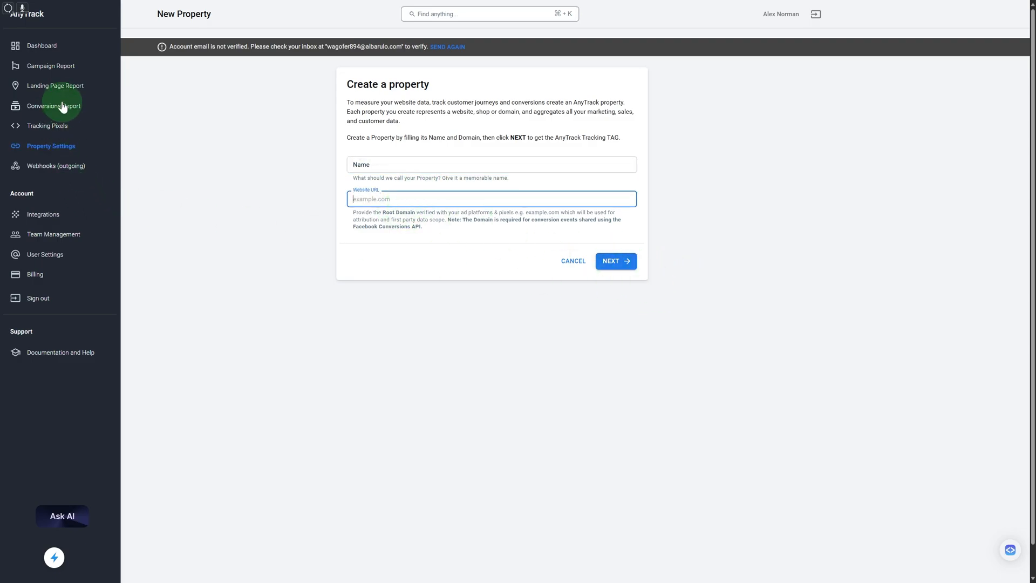
{"action": "mouse_move", "coordinate": [55, 85]}
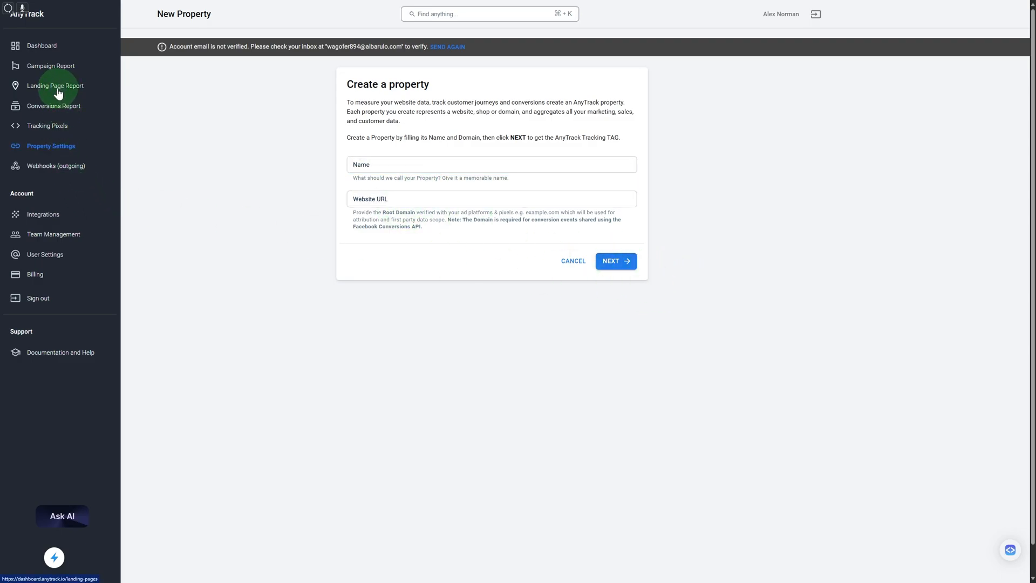
{"action": "mouse_move", "coordinate": [51, 66]}
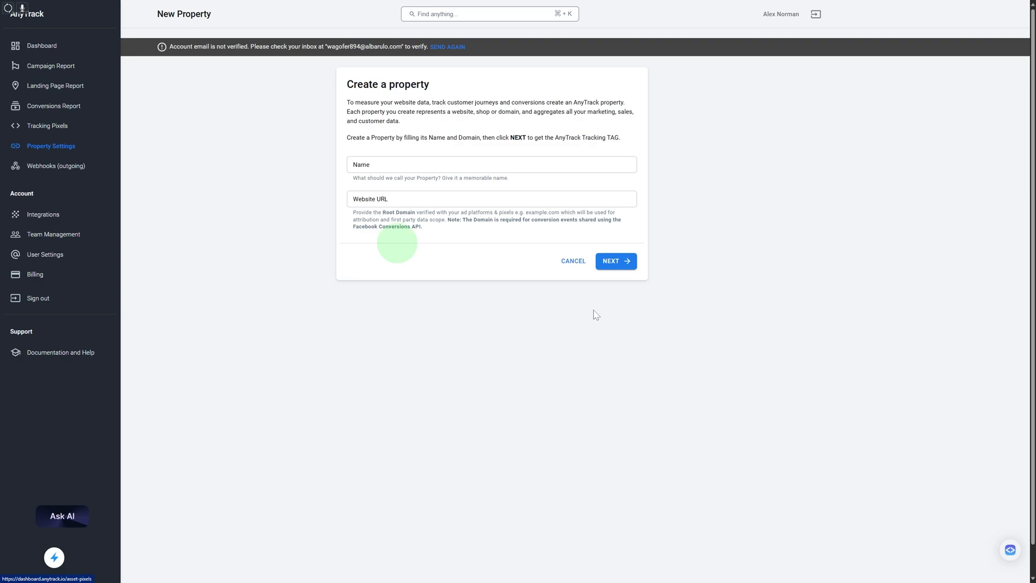
{"action": "left_click", "coordinate": [43, 213]}
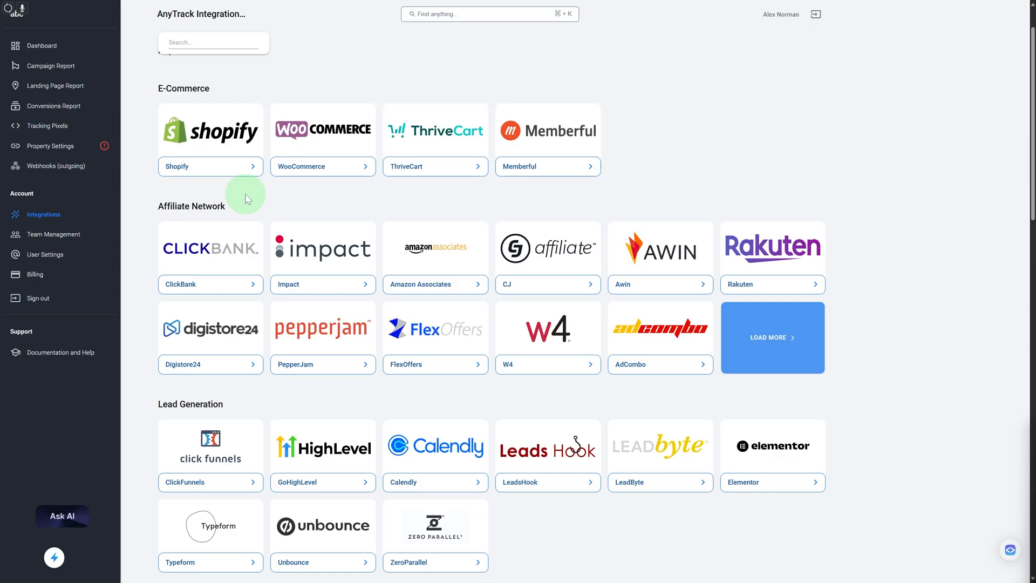
{"action": "mouse_move", "coordinate": [297, 156]}
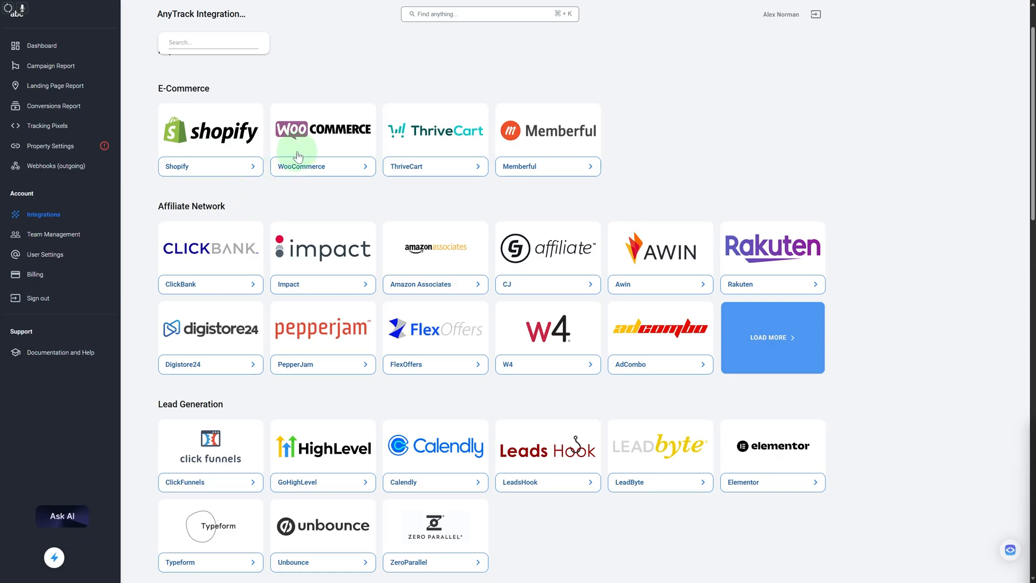
{"action": "mouse_move", "coordinate": [304, 166]}
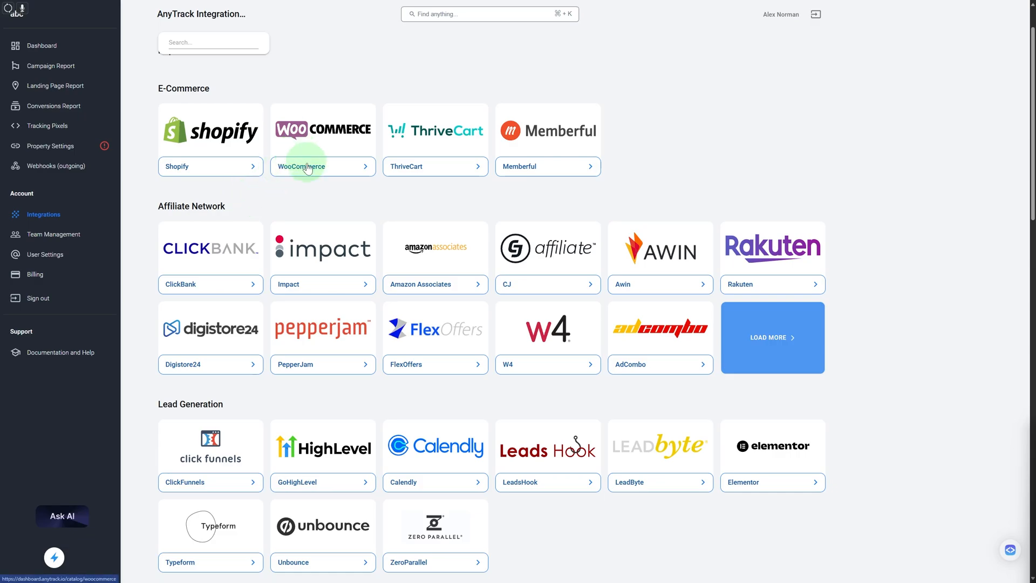
Browse the e-commerce, affiliate and lead-gen integrations, then view Access Management with no other users
{"action": "scroll", "scroll_direction": "down", "scroll_amount": 3}
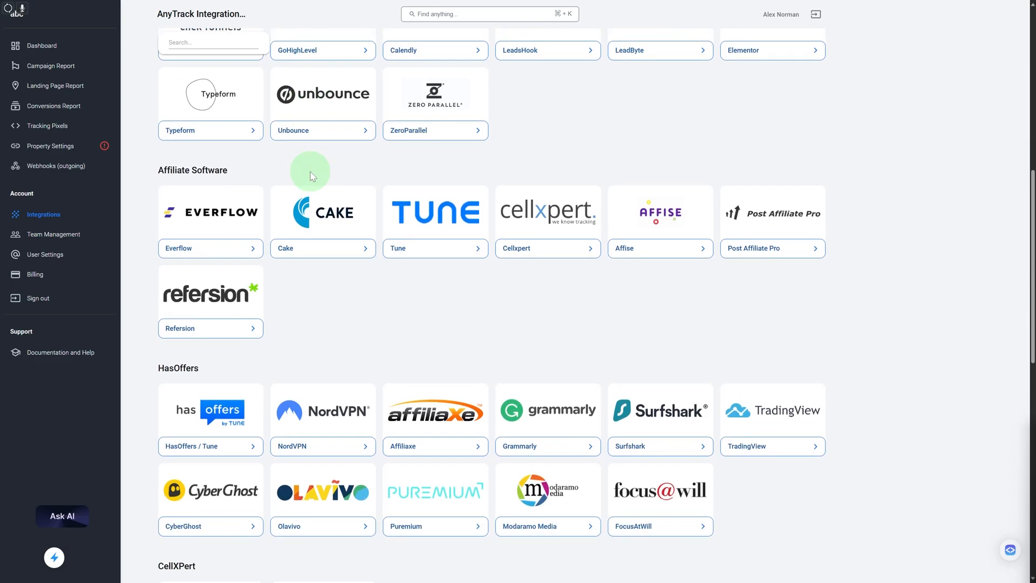
{"action": "scroll", "scroll_direction": "down", "scroll_amount": 3}
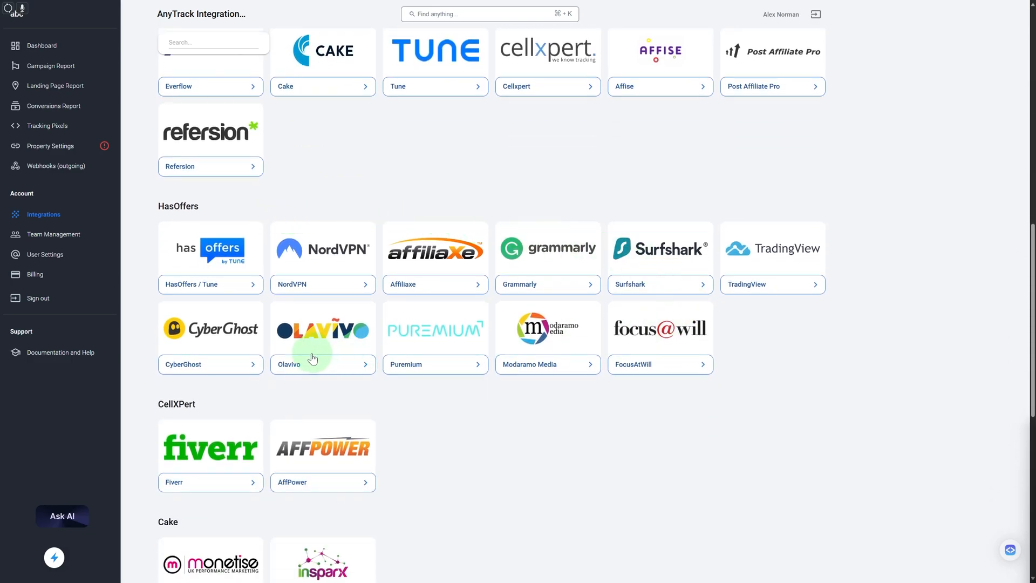
{"action": "scroll", "scroll_direction": "down", "scroll_amount": 3}
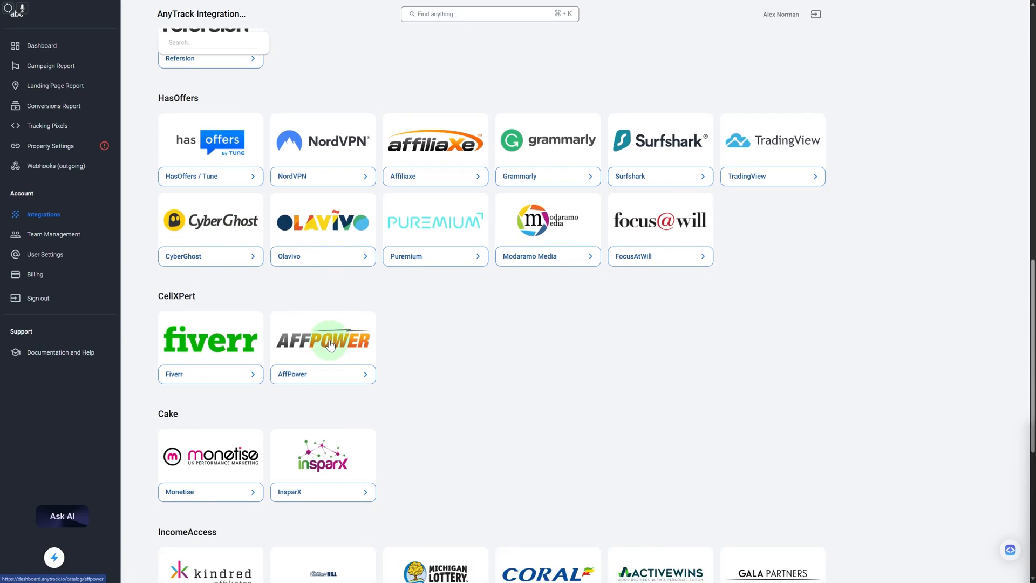
{"action": "scroll", "scroll_direction": "down", "scroll_amount": 3}
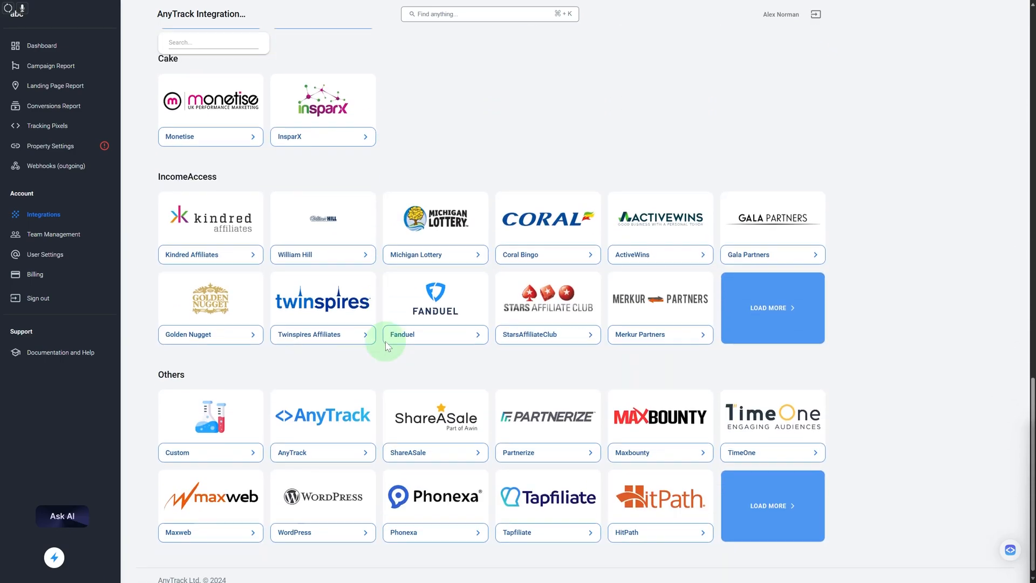
{"action": "scroll", "scroll_direction": "up", "scroll_amount": 3}
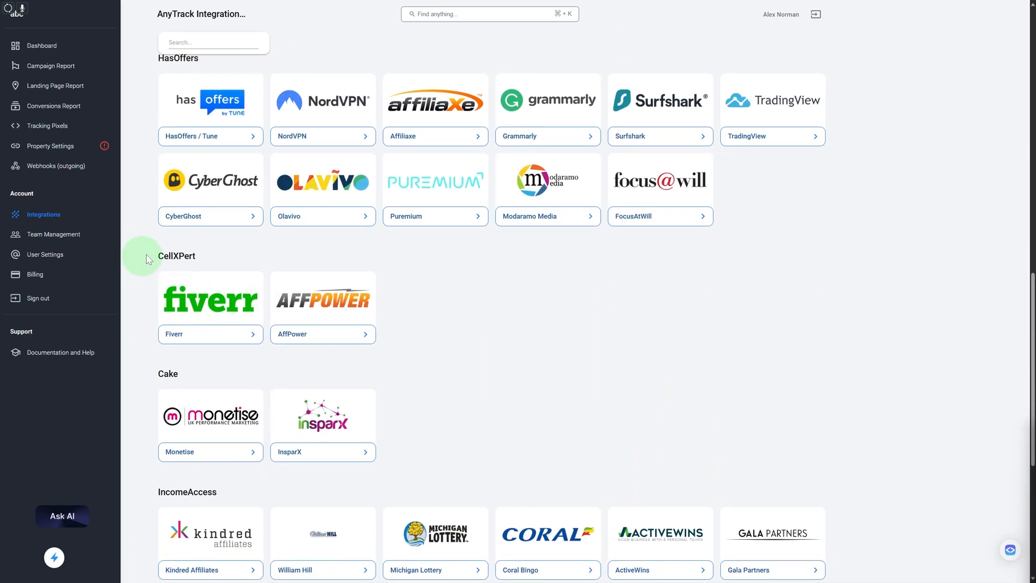
{"action": "mouse_move", "coordinate": [53, 234]}
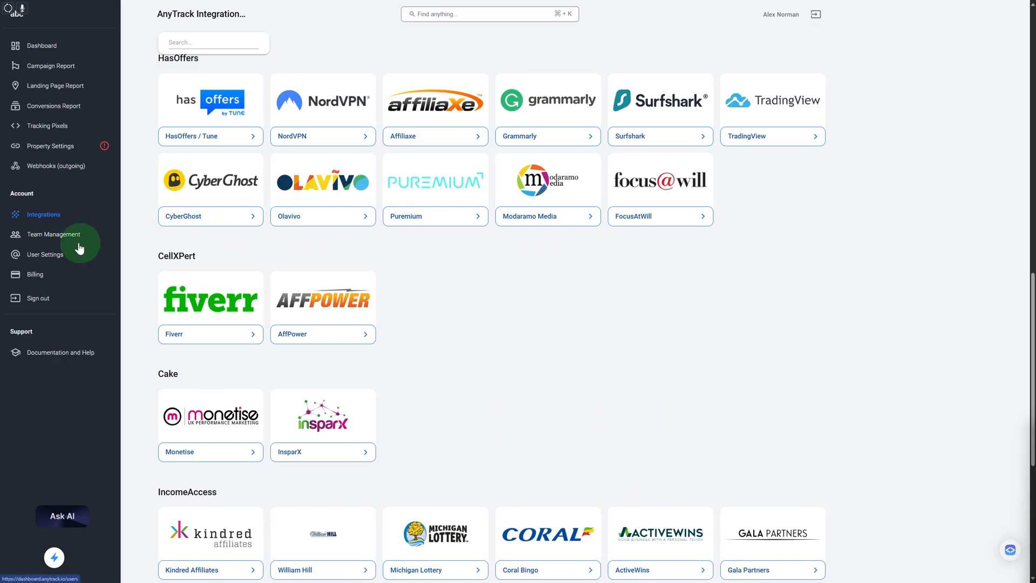
{"action": "left_click", "coordinate": [54, 234]}
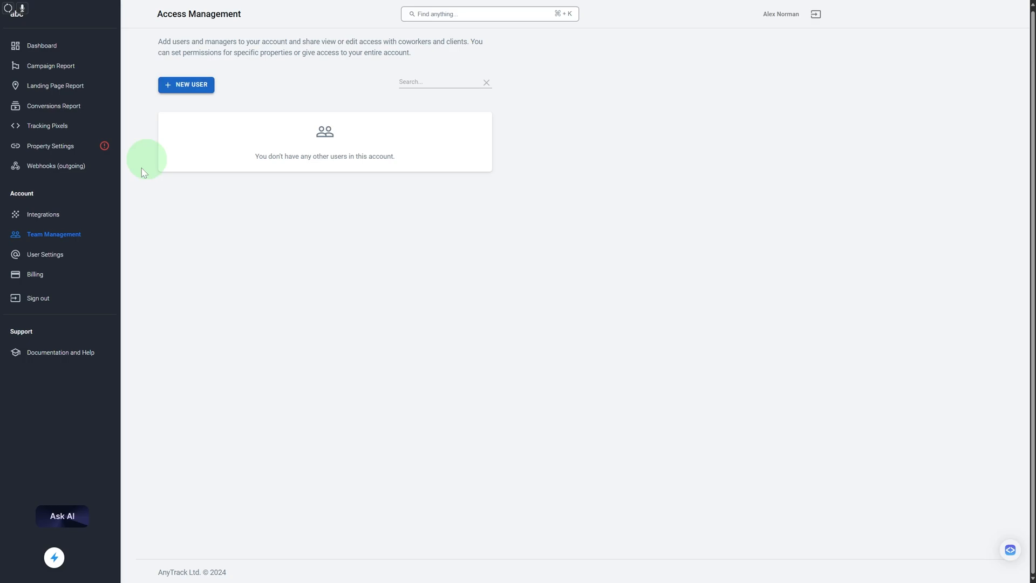
View the User Settings page with user details and login credential fields
{"action": "left_click", "coordinate": [45, 255]}
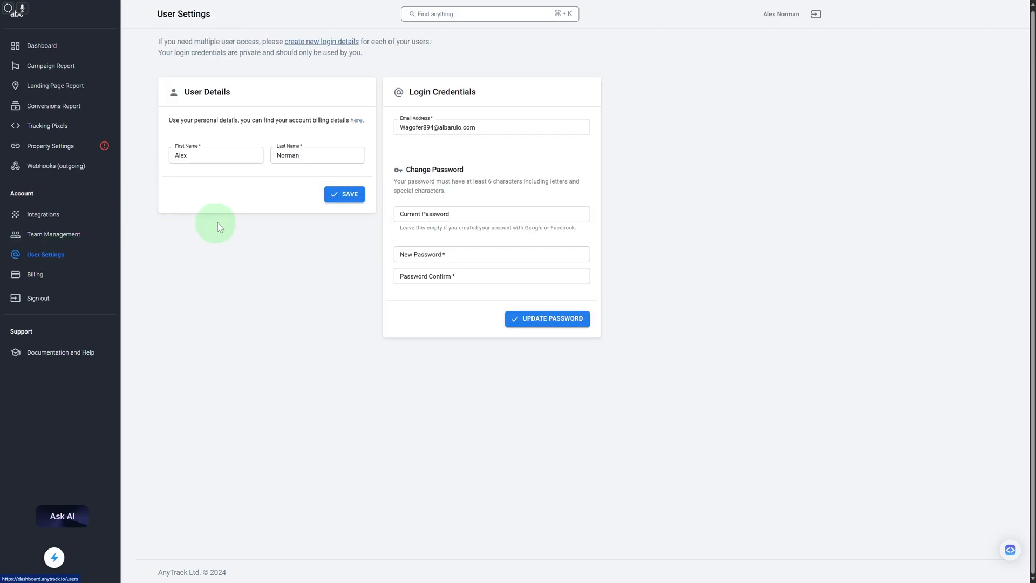
{"action": "mouse_move", "coordinate": [245, 209]}
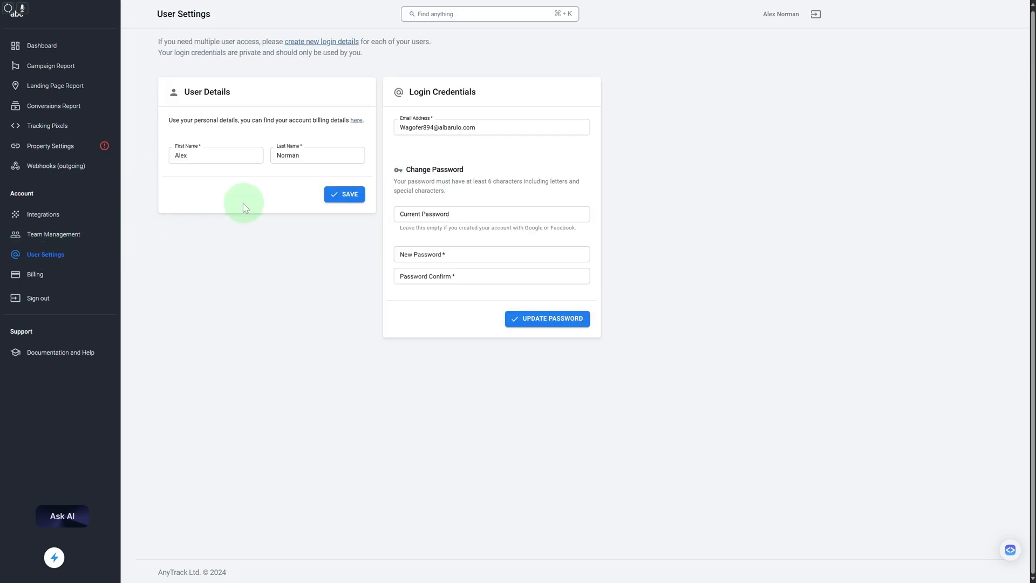
{"action": "mouse_move", "coordinate": [134, 198]}
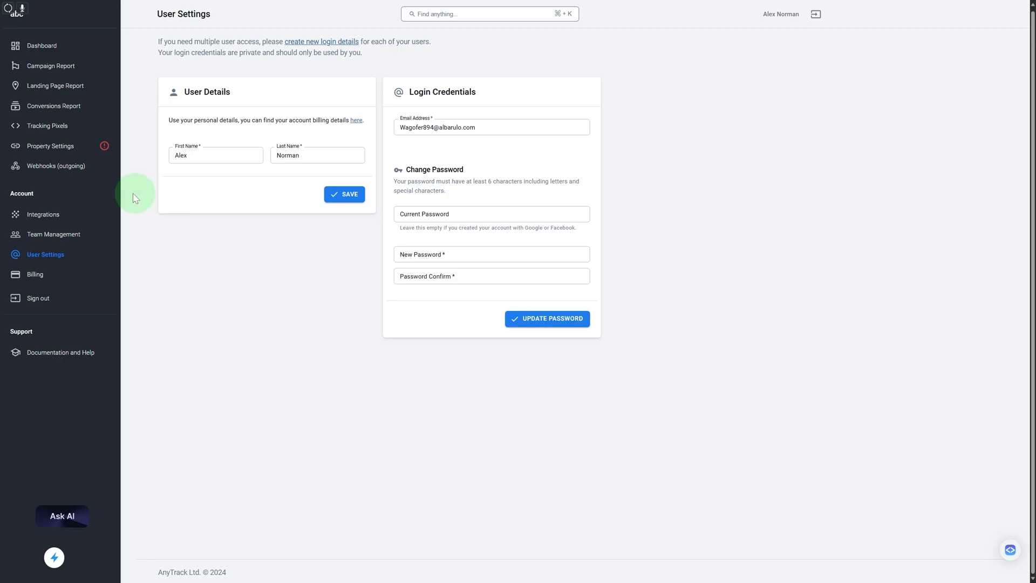
{"action": "mouse_move", "coordinate": [100, 367]}
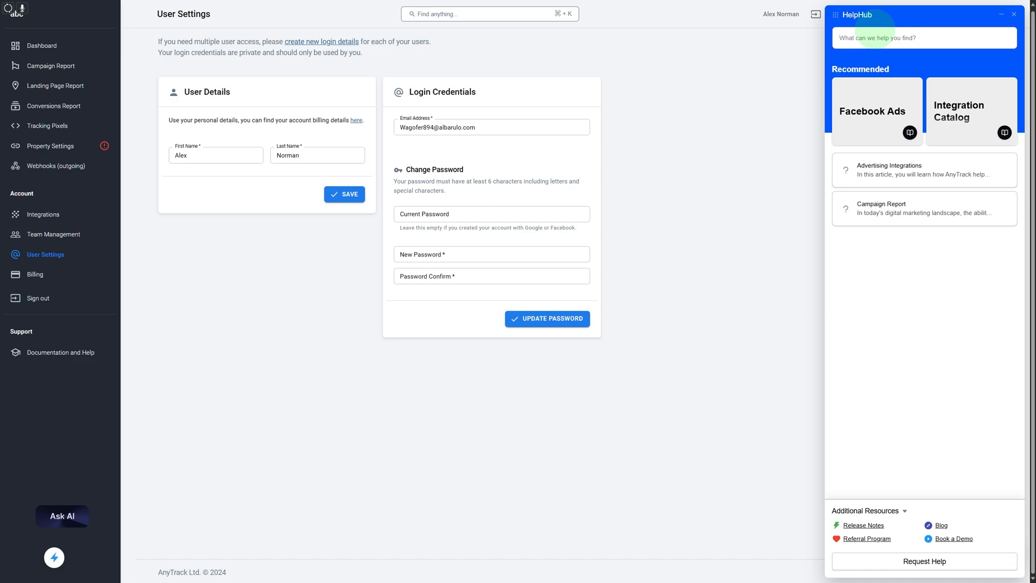
{"action": "mouse_move", "coordinate": [710, 163]}
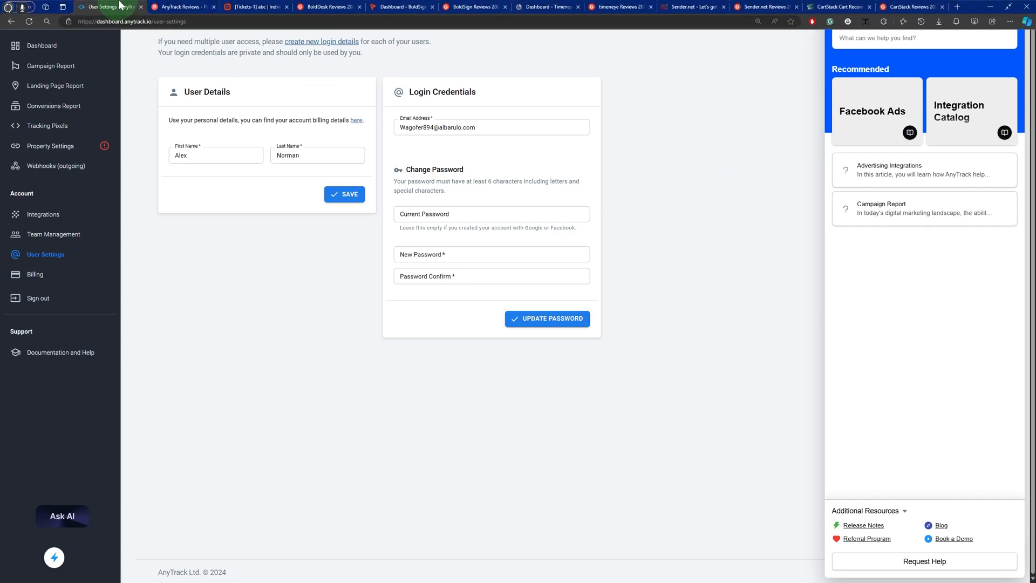
Read through AnyTrack's Product Hunt community reviews behind its 4.4/5 rating
{"action": "left_click", "coordinate": [181, 6]}
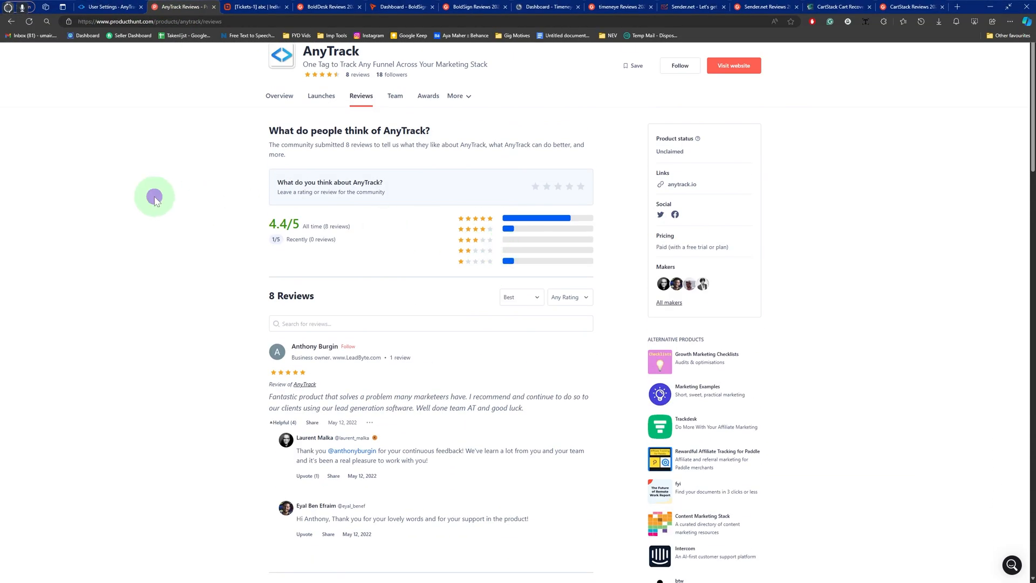
{"action": "scroll", "scroll_direction": "down", "scroll_amount": 3}
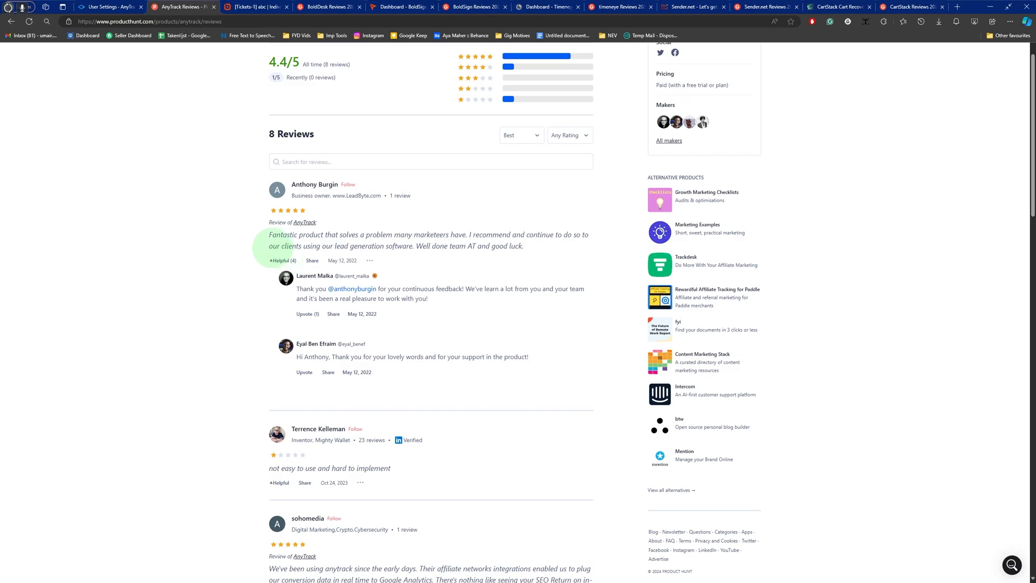
{"action": "scroll", "scroll_direction": "up", "scroll_amount": 3}
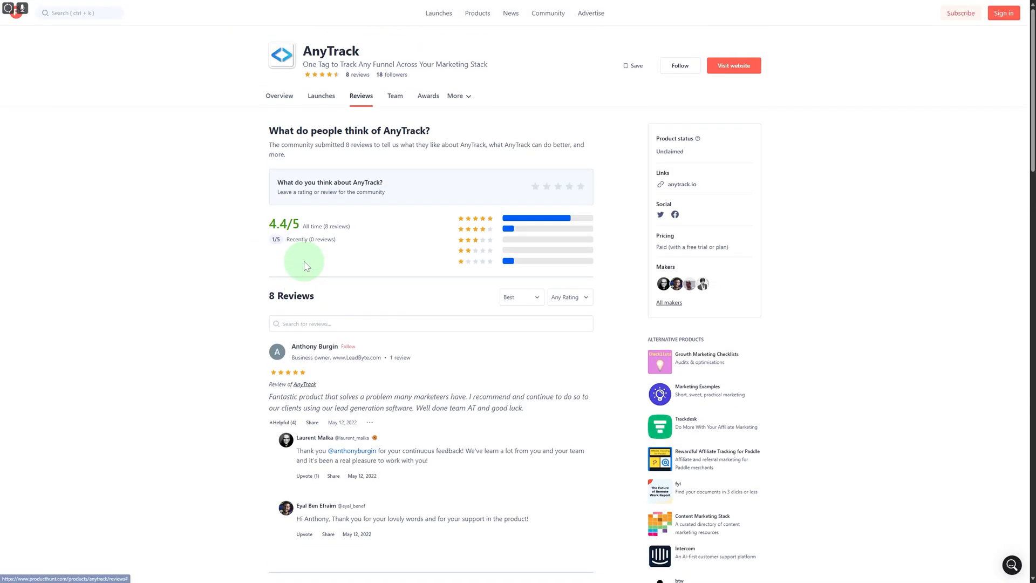
{"action": "mouse_move", "coordinate": [295, 239]}
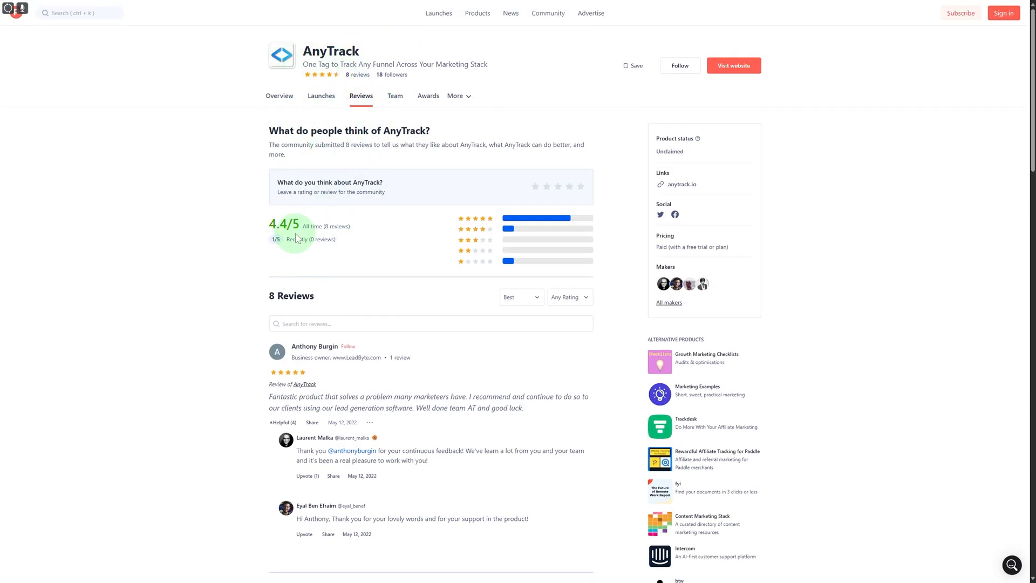
{"action": "scroll", "scroll_direction": "down", "scroll_amount": 3}
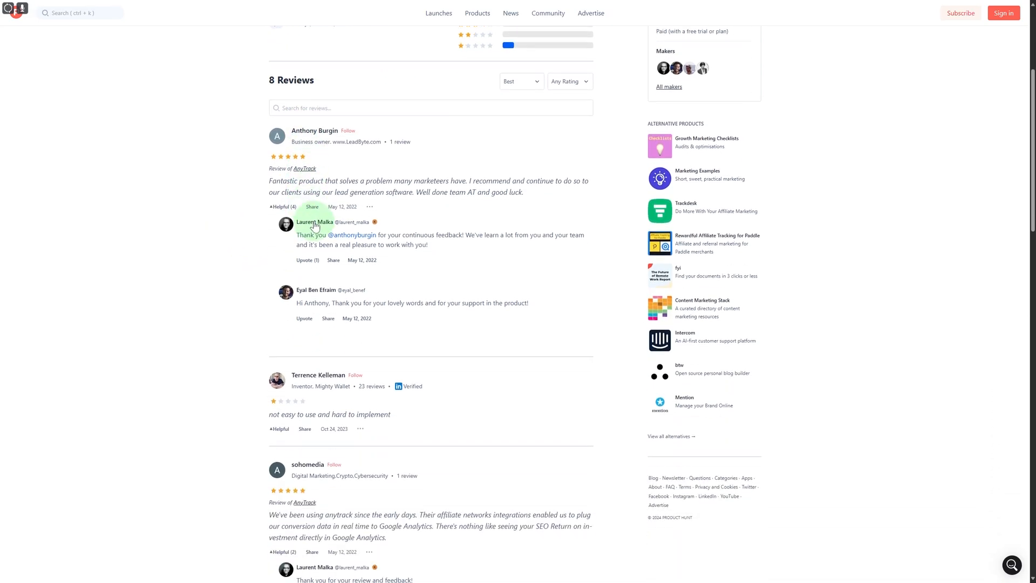
{"action": "scroll", "scroll_direction": "down", "scroll_amount": 3}
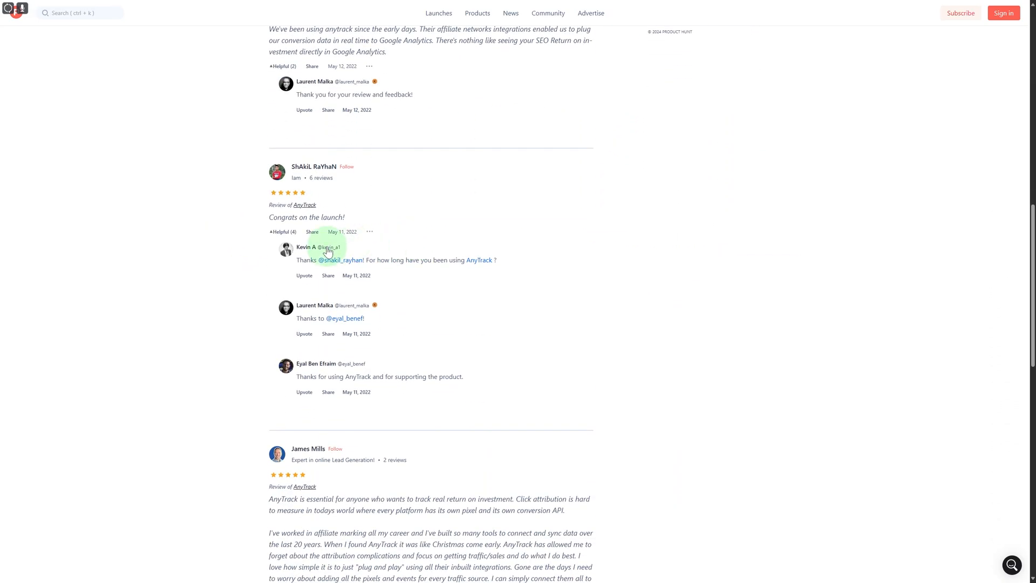
{"action": "scroll", "scroll_direction": "down", "scroll_amount": 3}
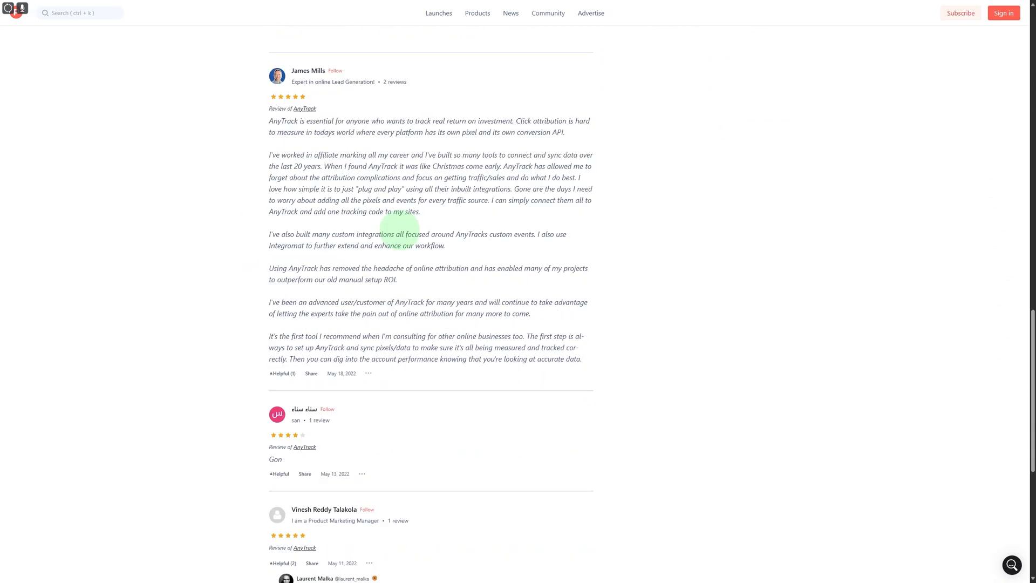
{"action": "mouse_move", "coordinate": [436, 270]}
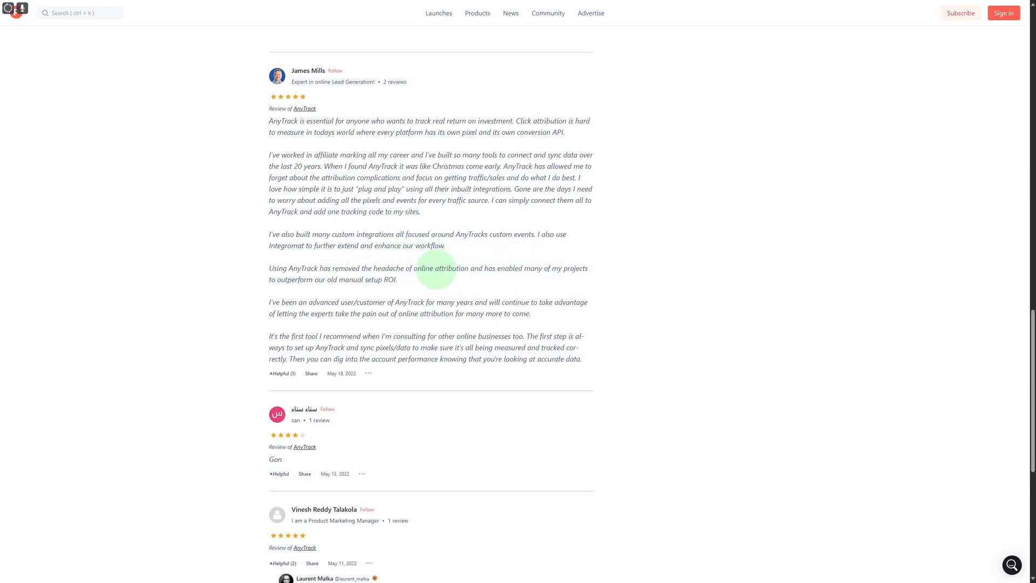
{"action": "scroll", "scroll_direction": "up", "scroll_amount": 3}
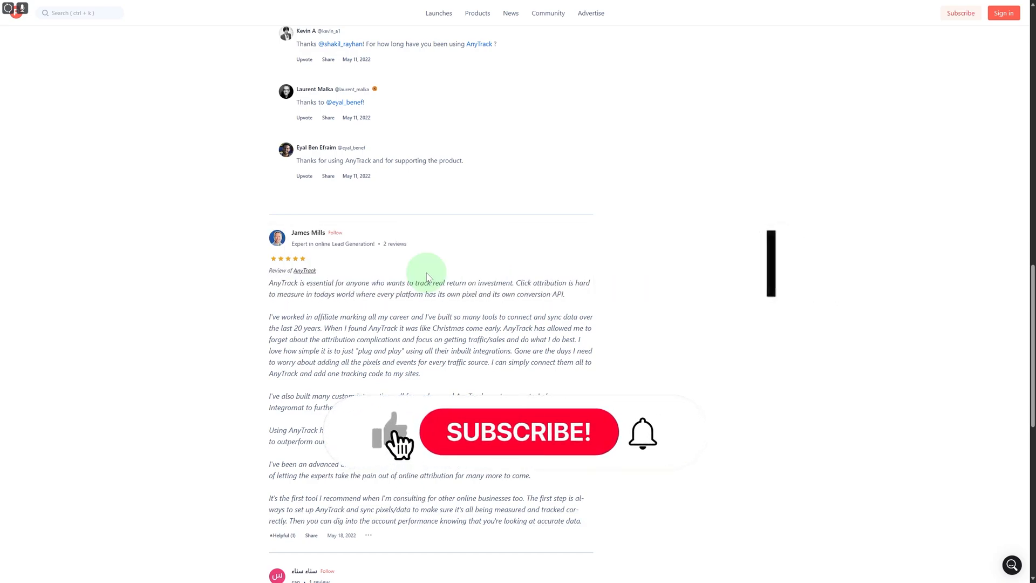
{"action": "left_click", "coordinate": [518, 432]}
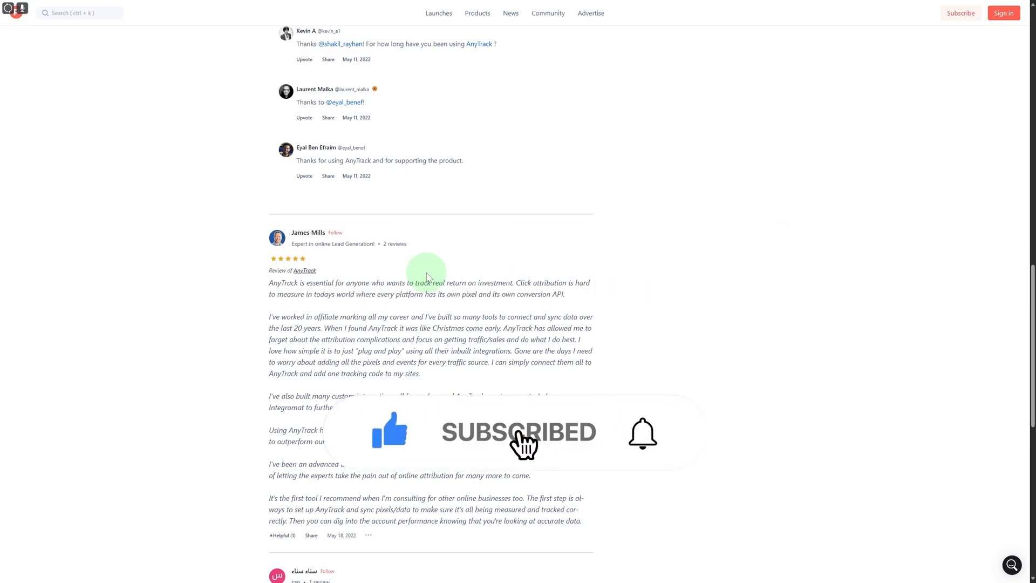